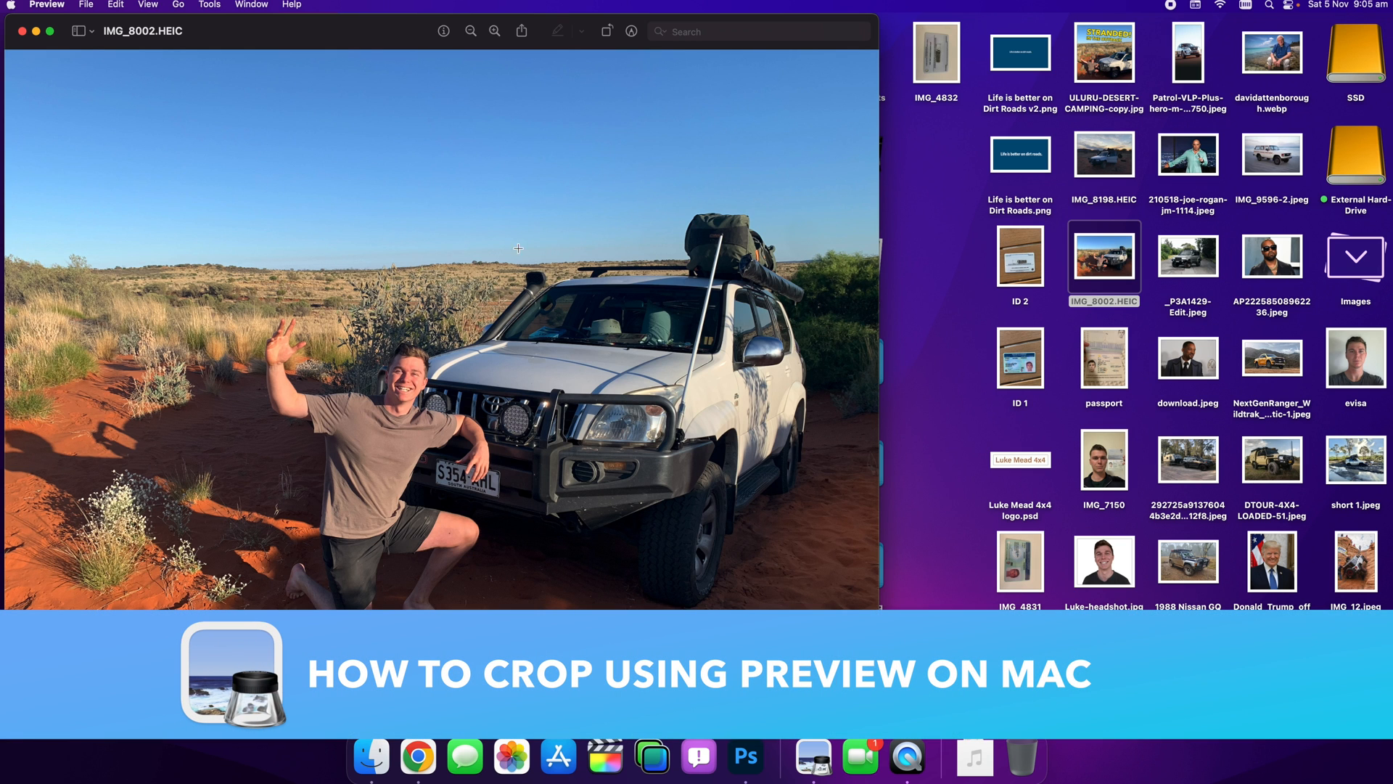
mouse_move(79, 47)
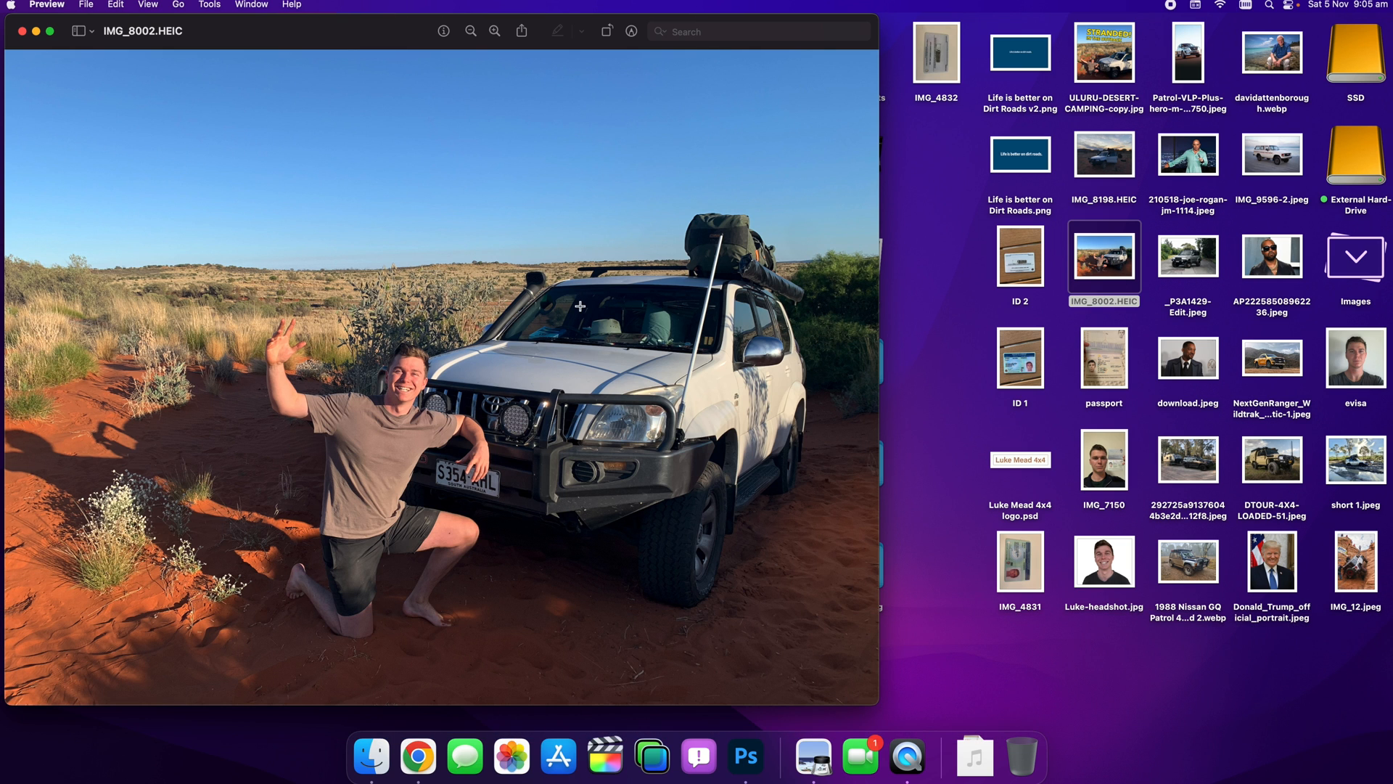
mouse_move(58, 16)
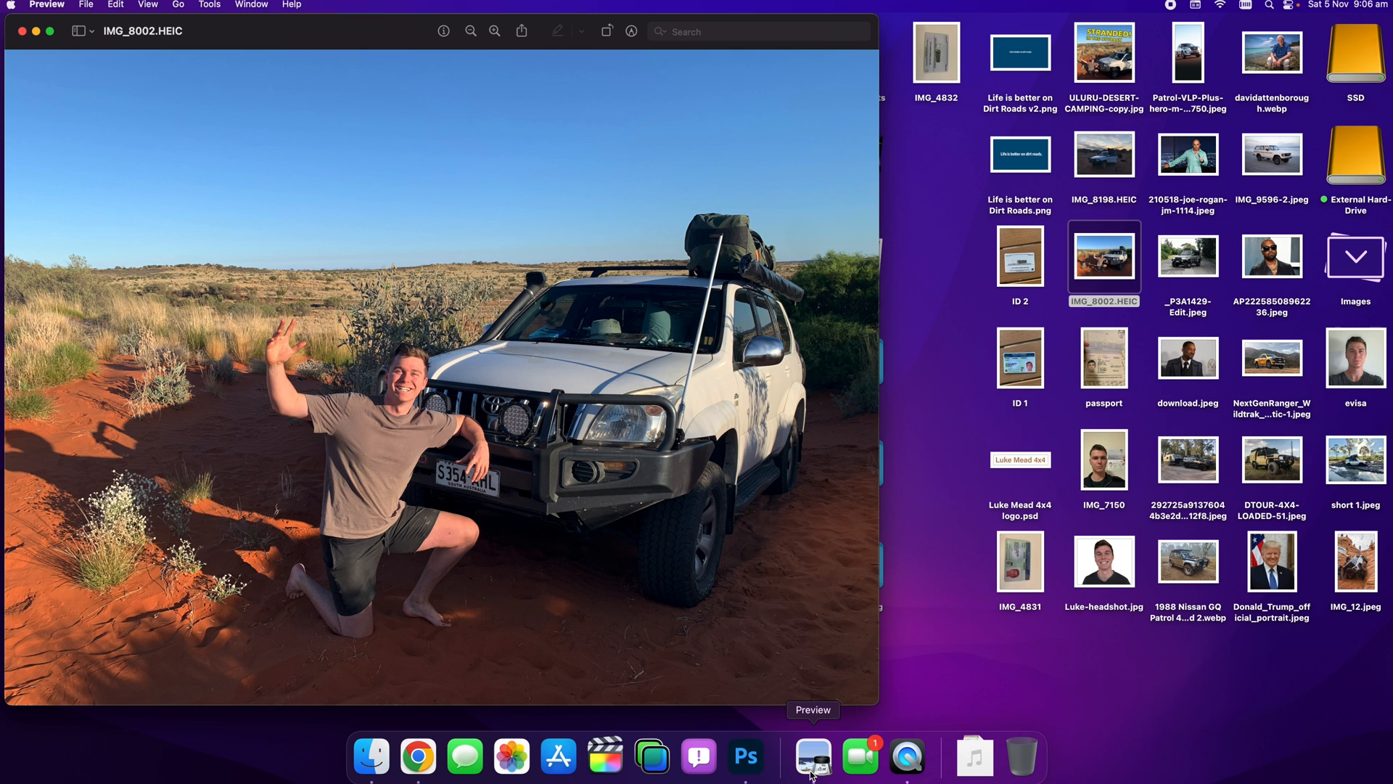
mouse_move(587, 38)
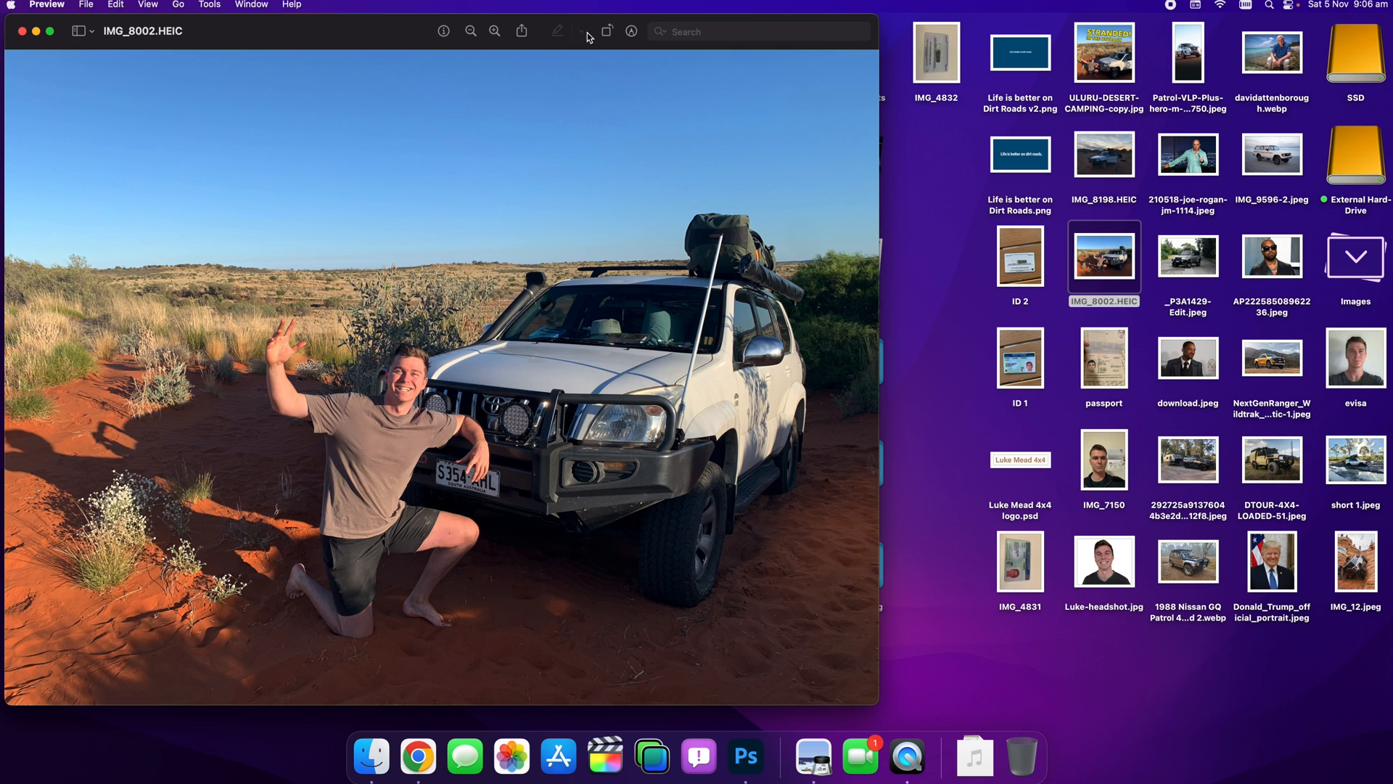
mouse_move(632, 30)
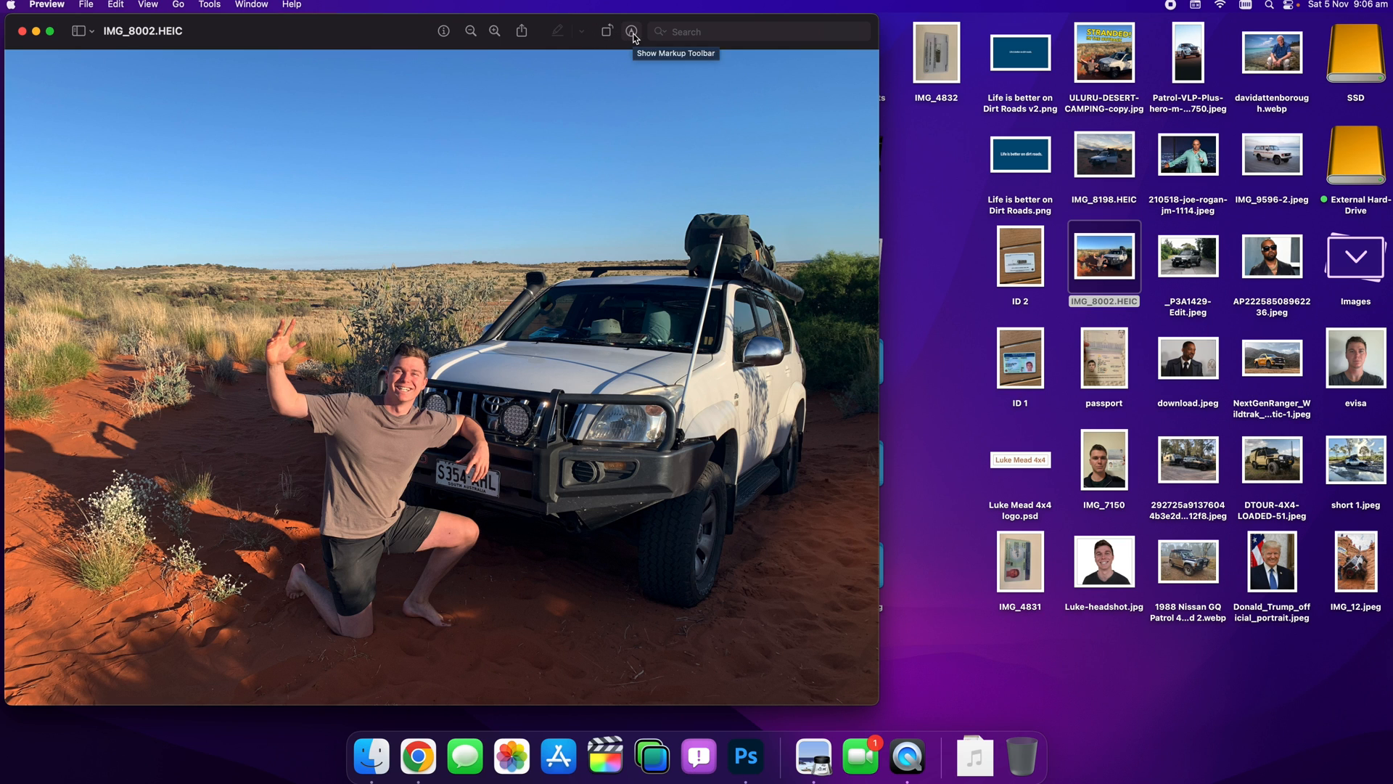
Mark a rectangular region over most of the photo, leaving out a thin strip of sky at the top
click(631, 31)
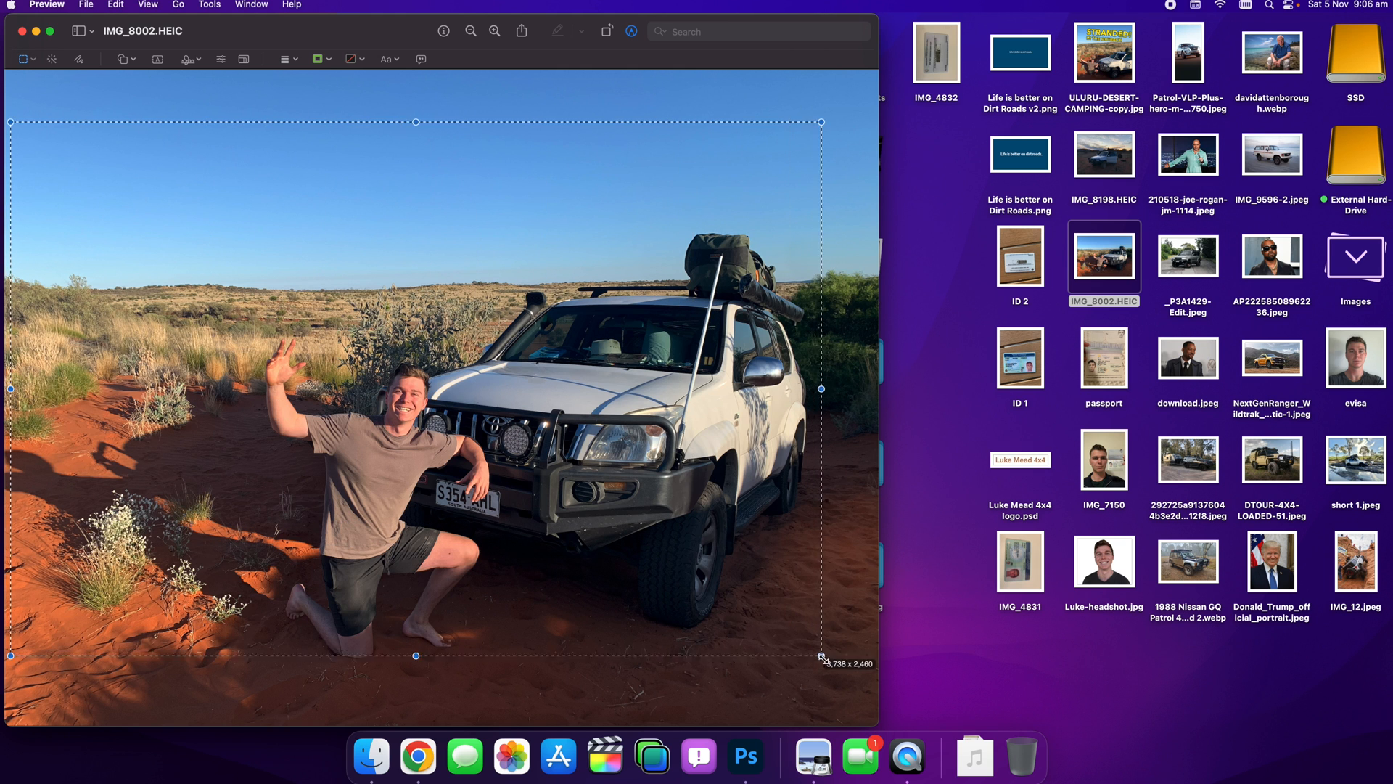
drag(818, 656, 870, 691)
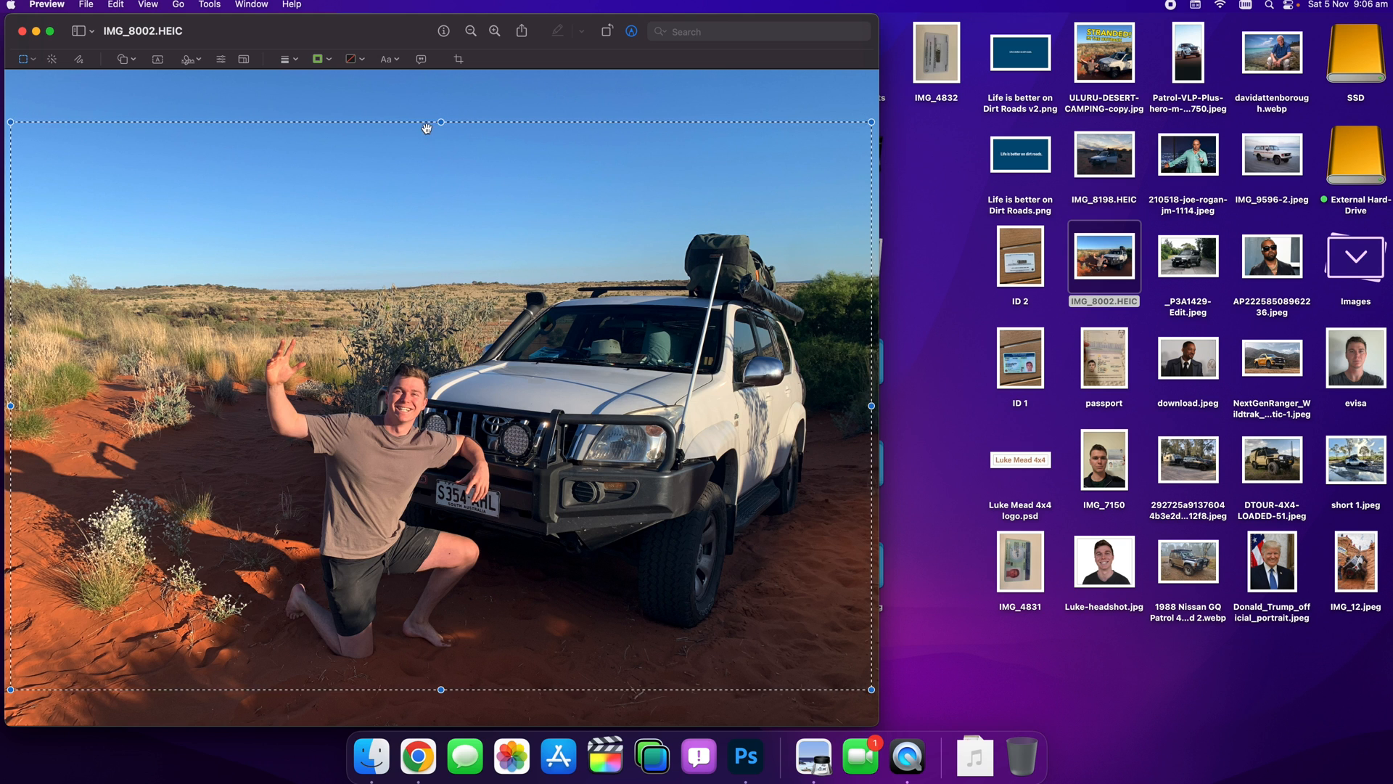
mouse_move(628, 162)
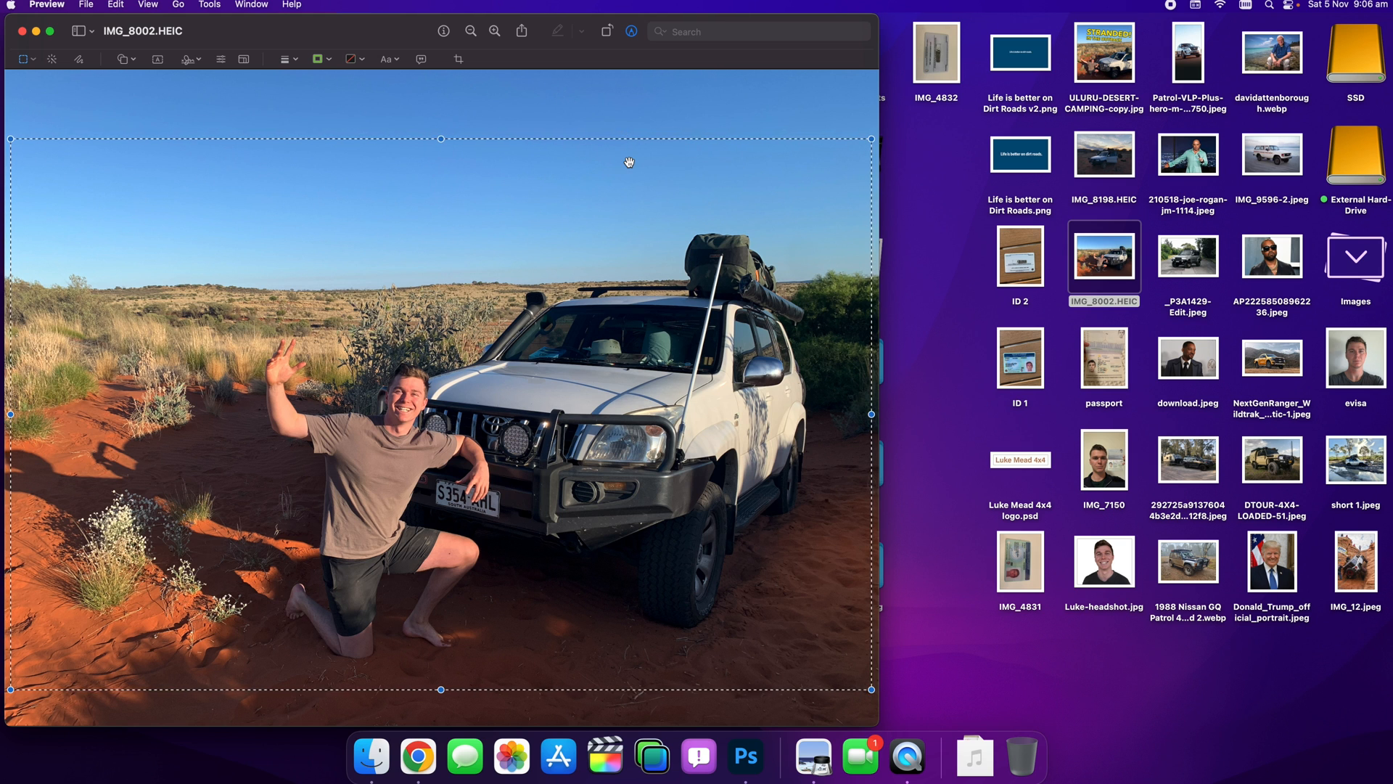
mouse_move(687, 331)
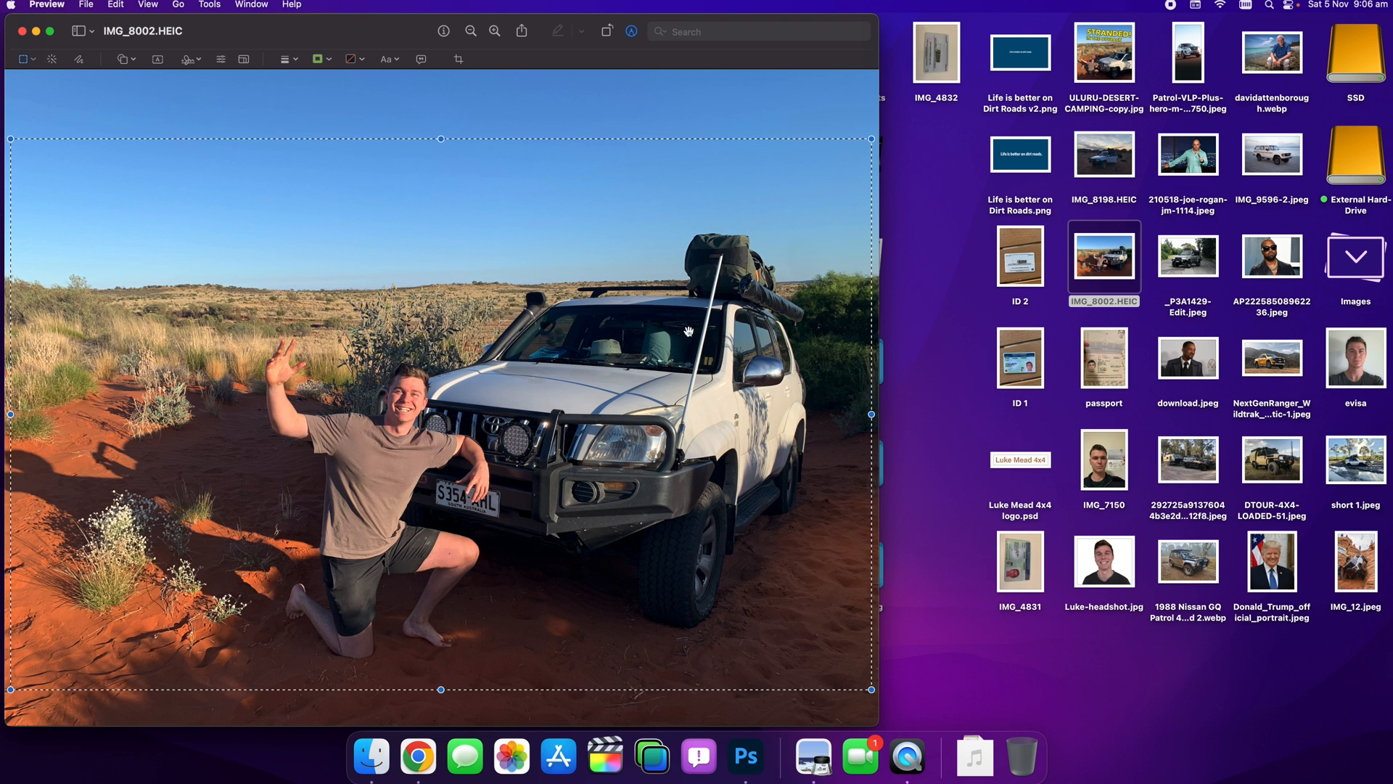
mouse_move(460, 62)
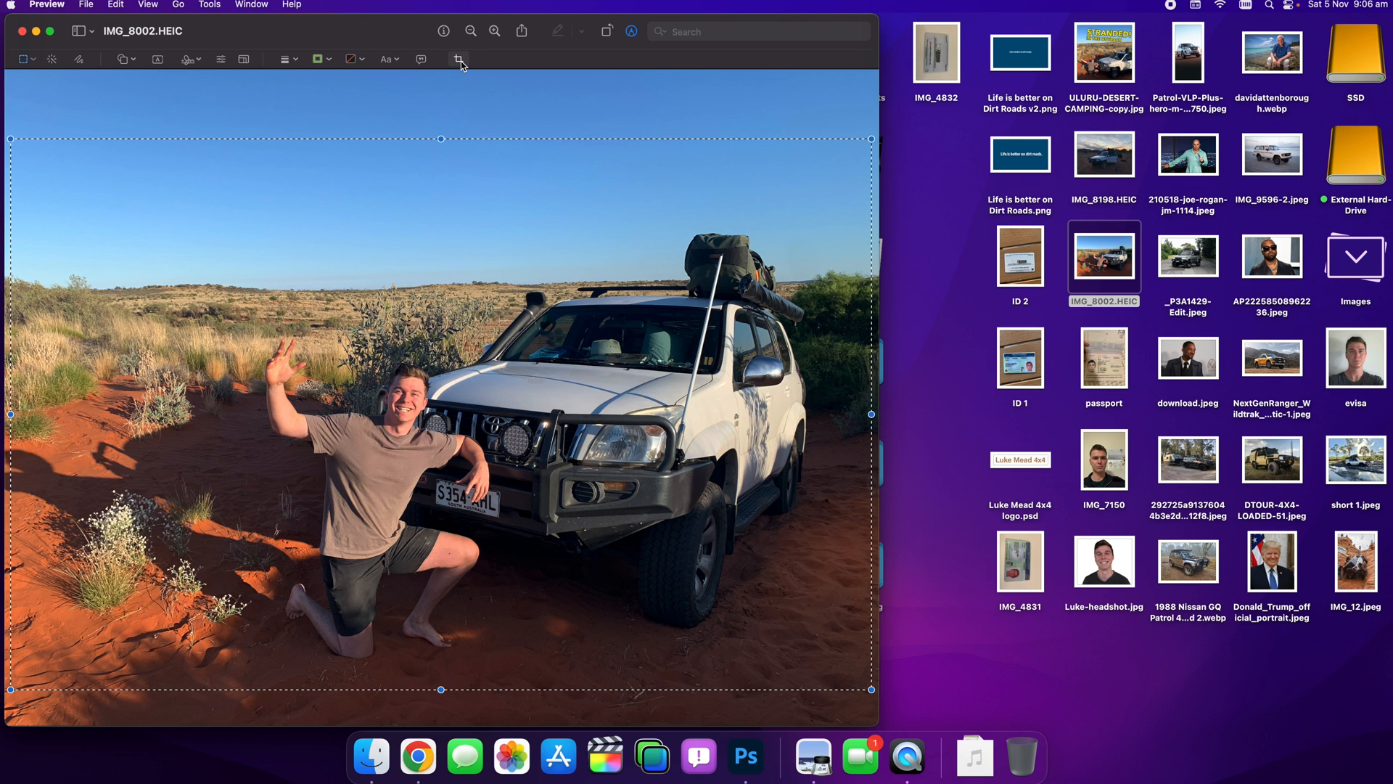
Crop the photo to the marked region, trimming the top strip of sky
click(460, 58)
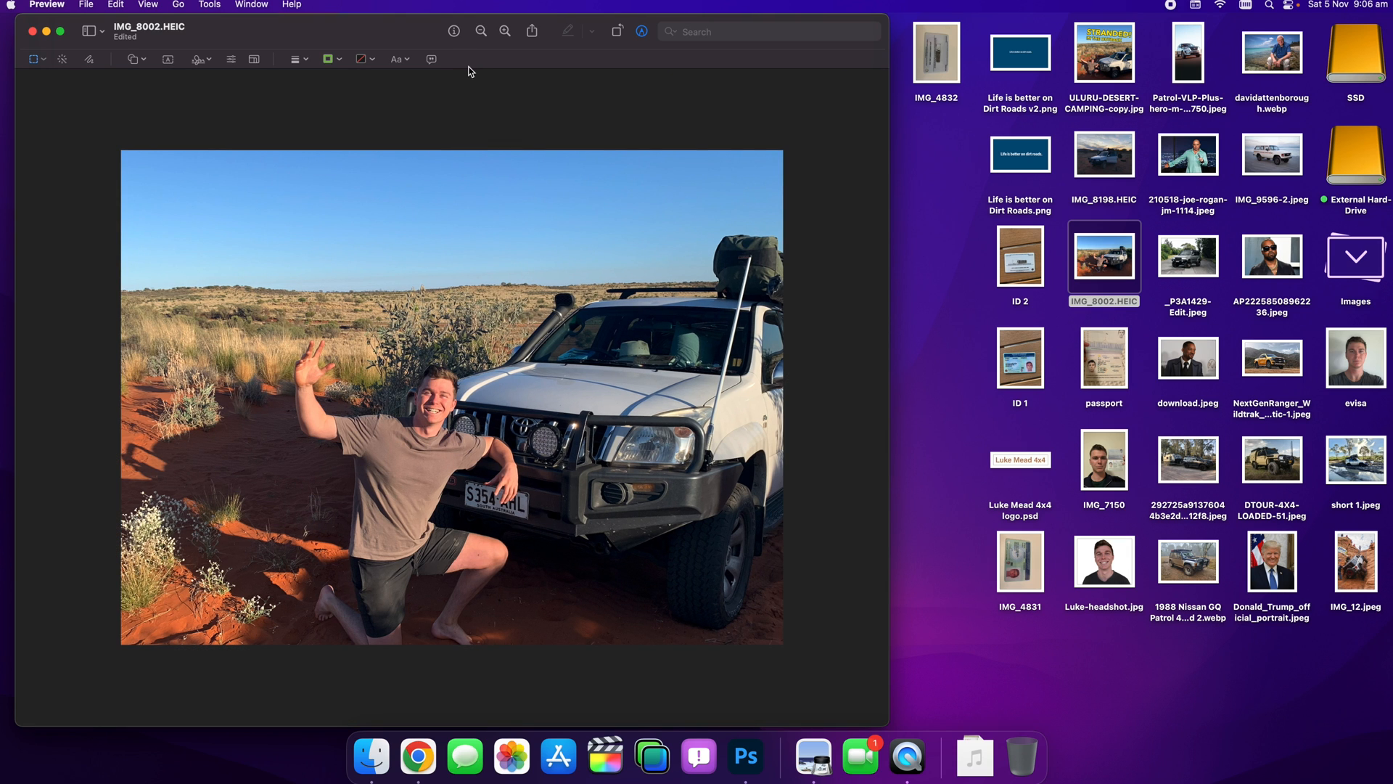
mouse_move(471, 560)
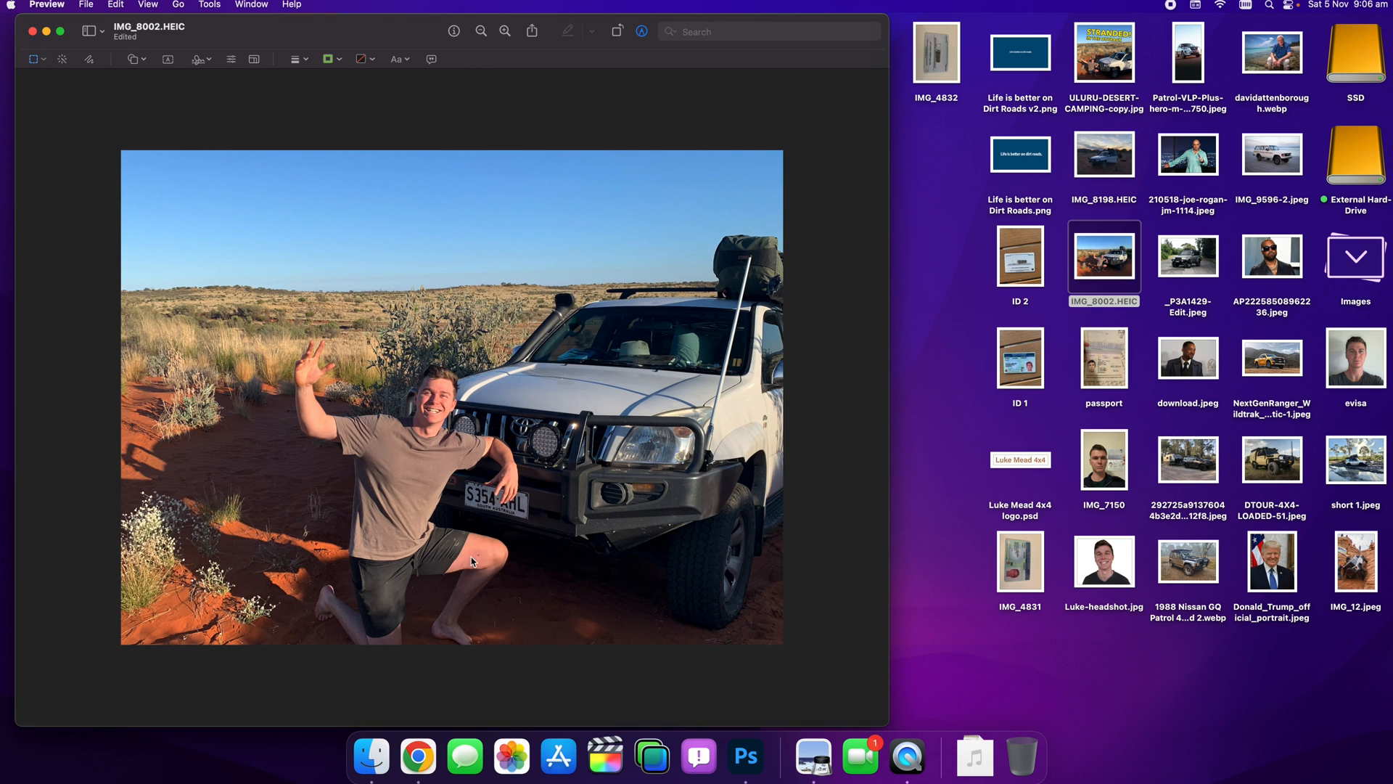
mouse_move(244, 124)
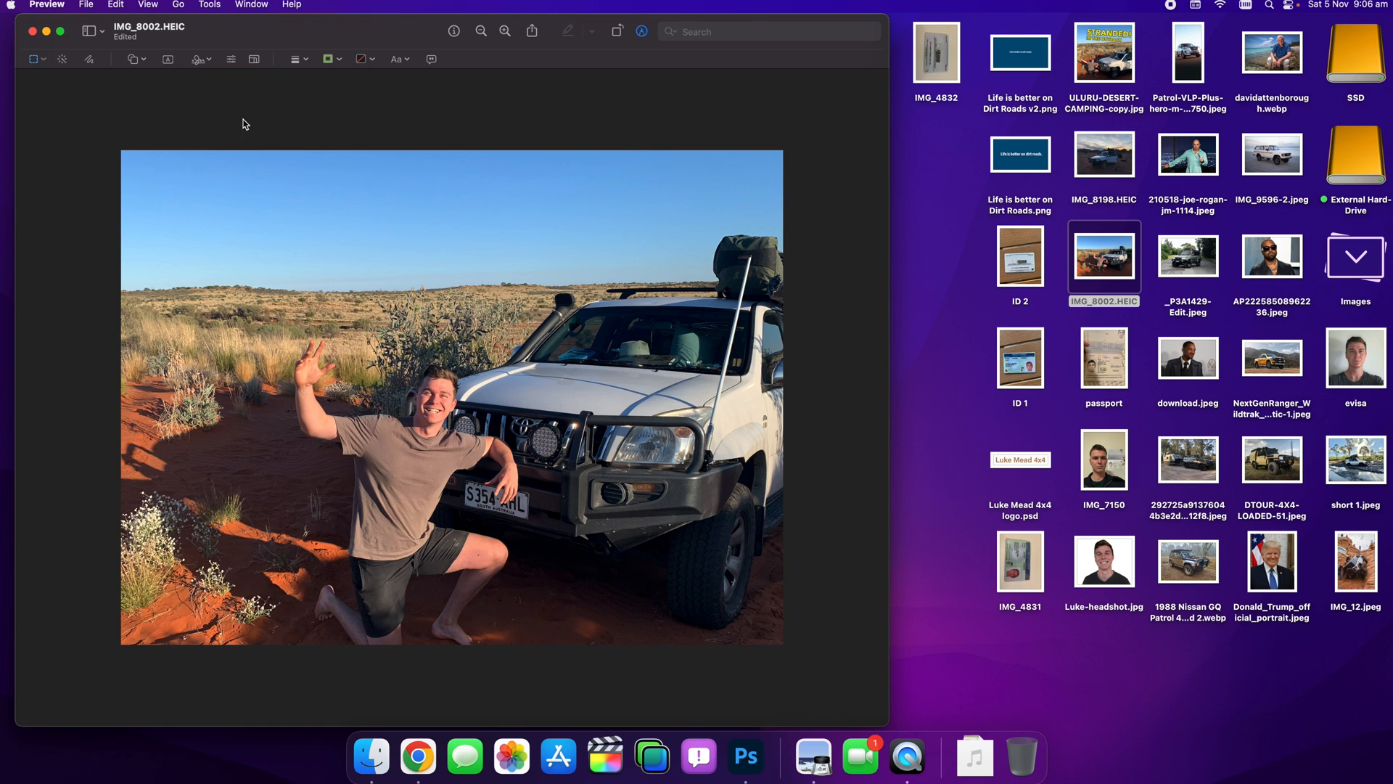
Save the cropped photo over the original IMG_8002.HEIC
click(85, 6)
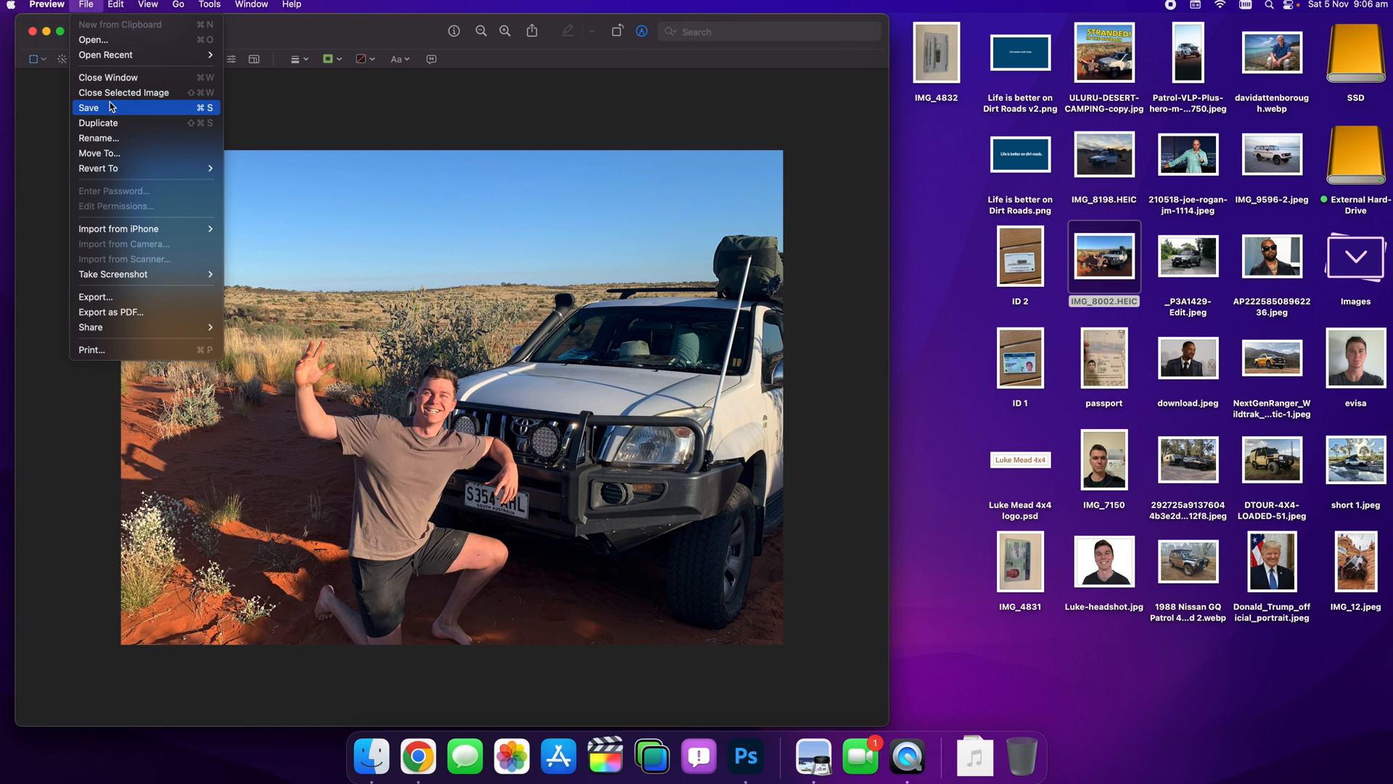
click(88, 108)
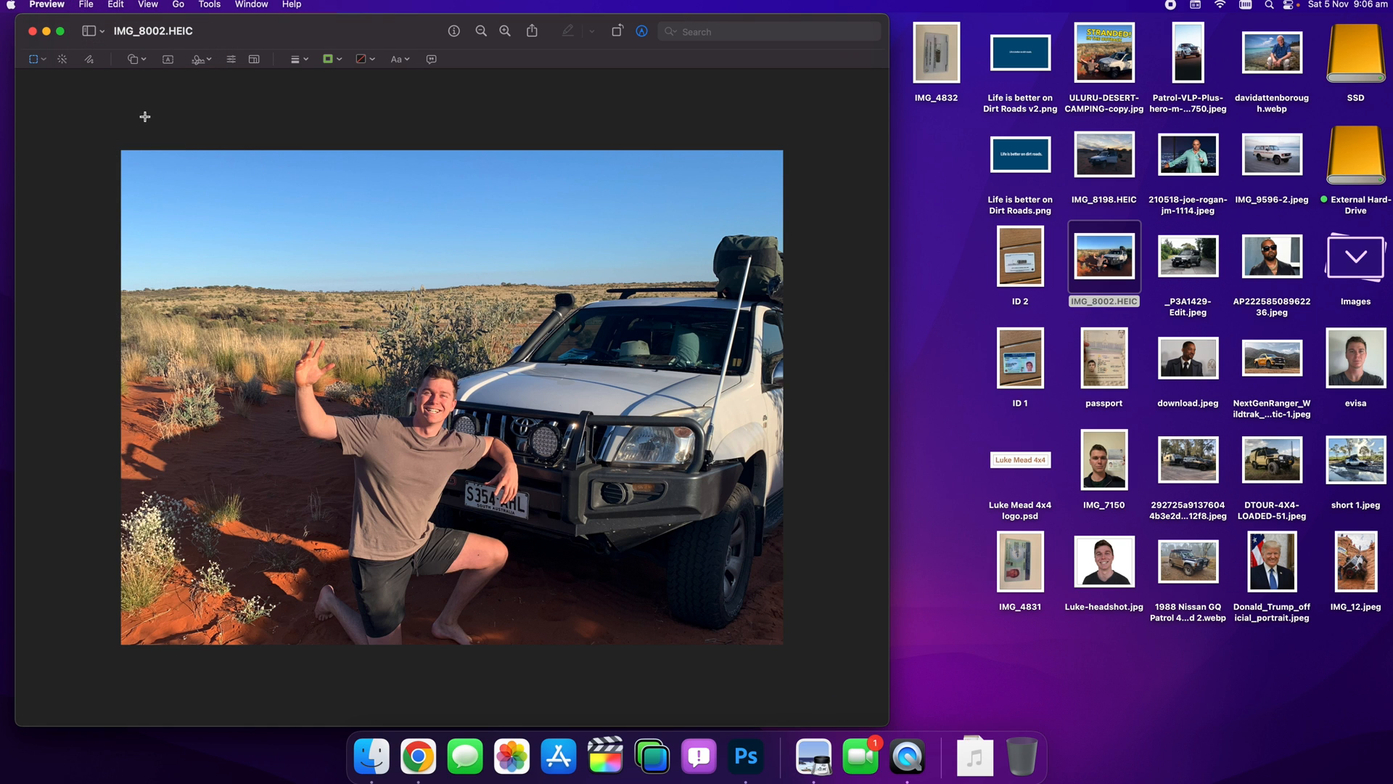
mouse_move(424, 197)
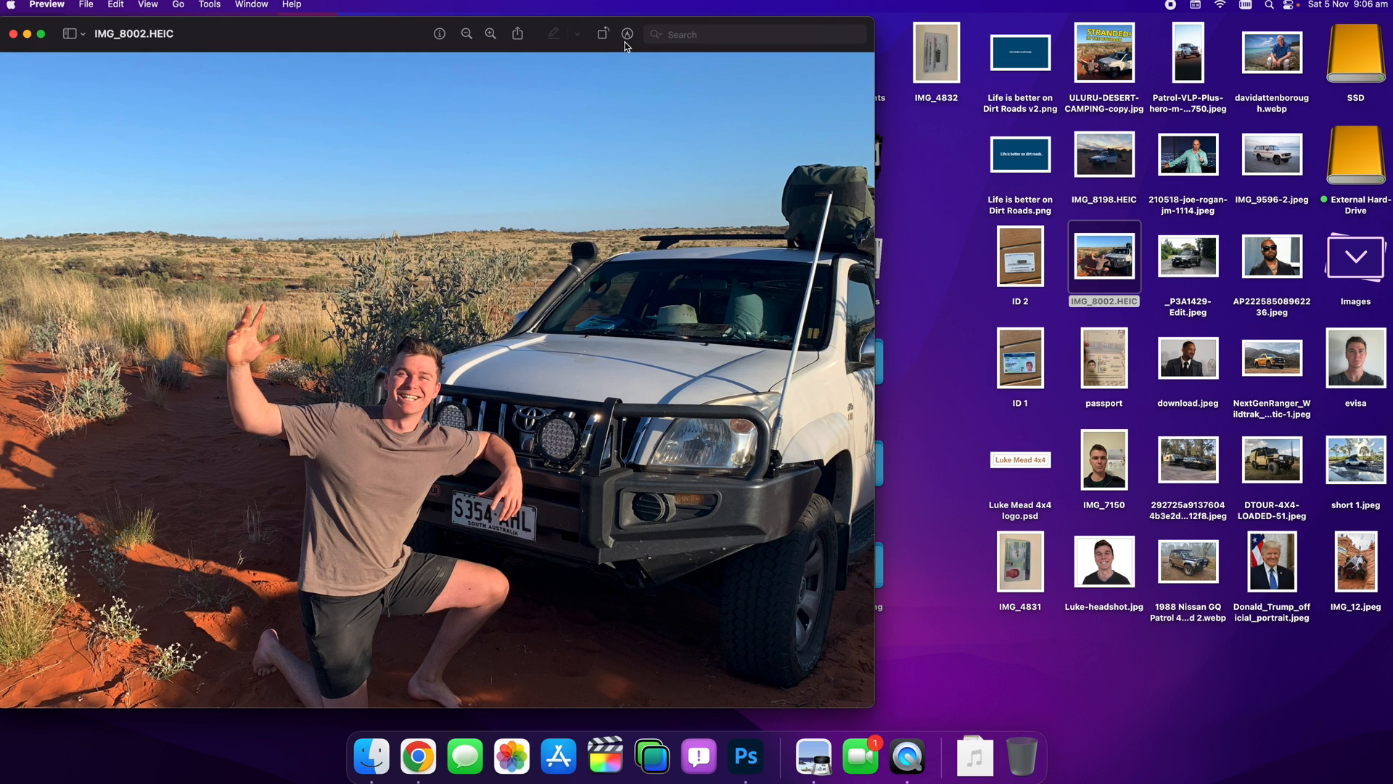
Crop tighter around the man and the 4WD's front, save over IMG_8002.HEIC, and reopen it from the desktop
click(627, 33)
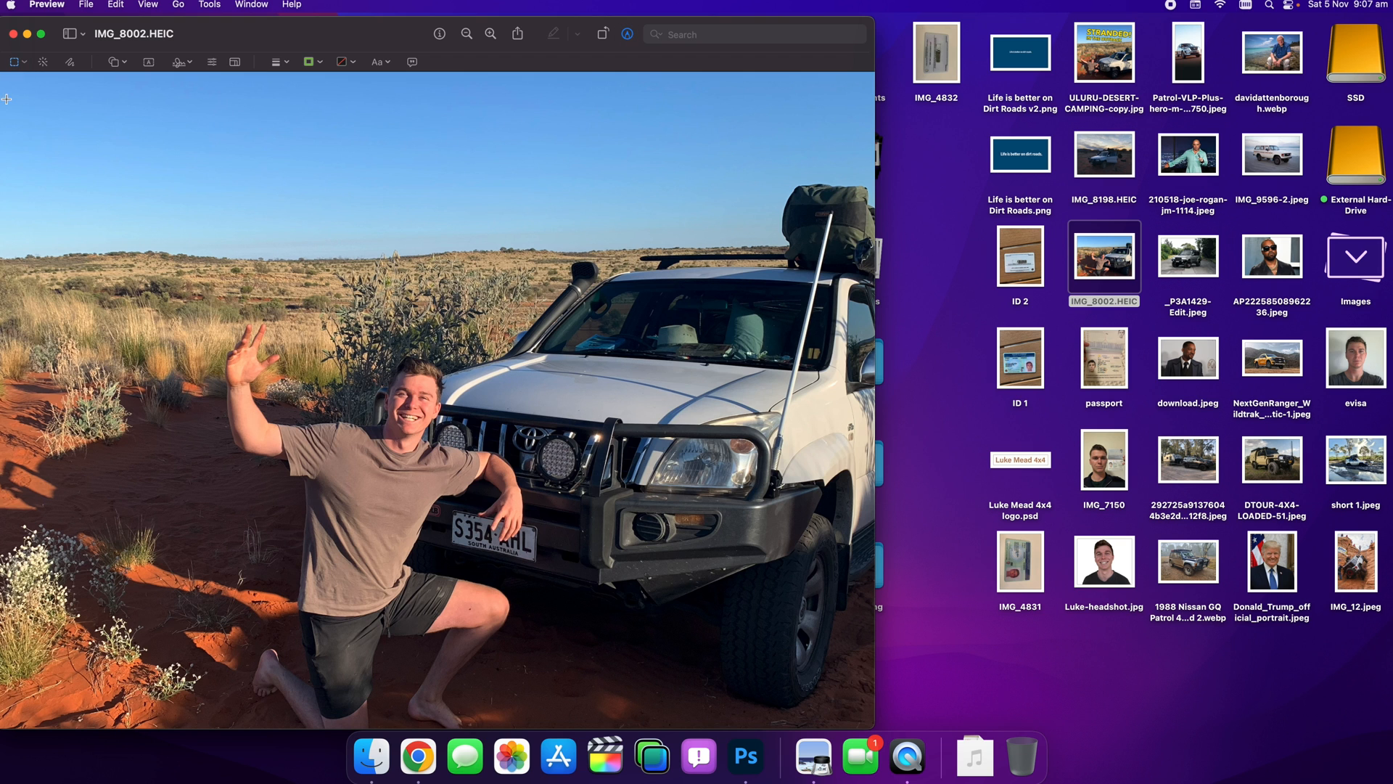
click(449, 61)
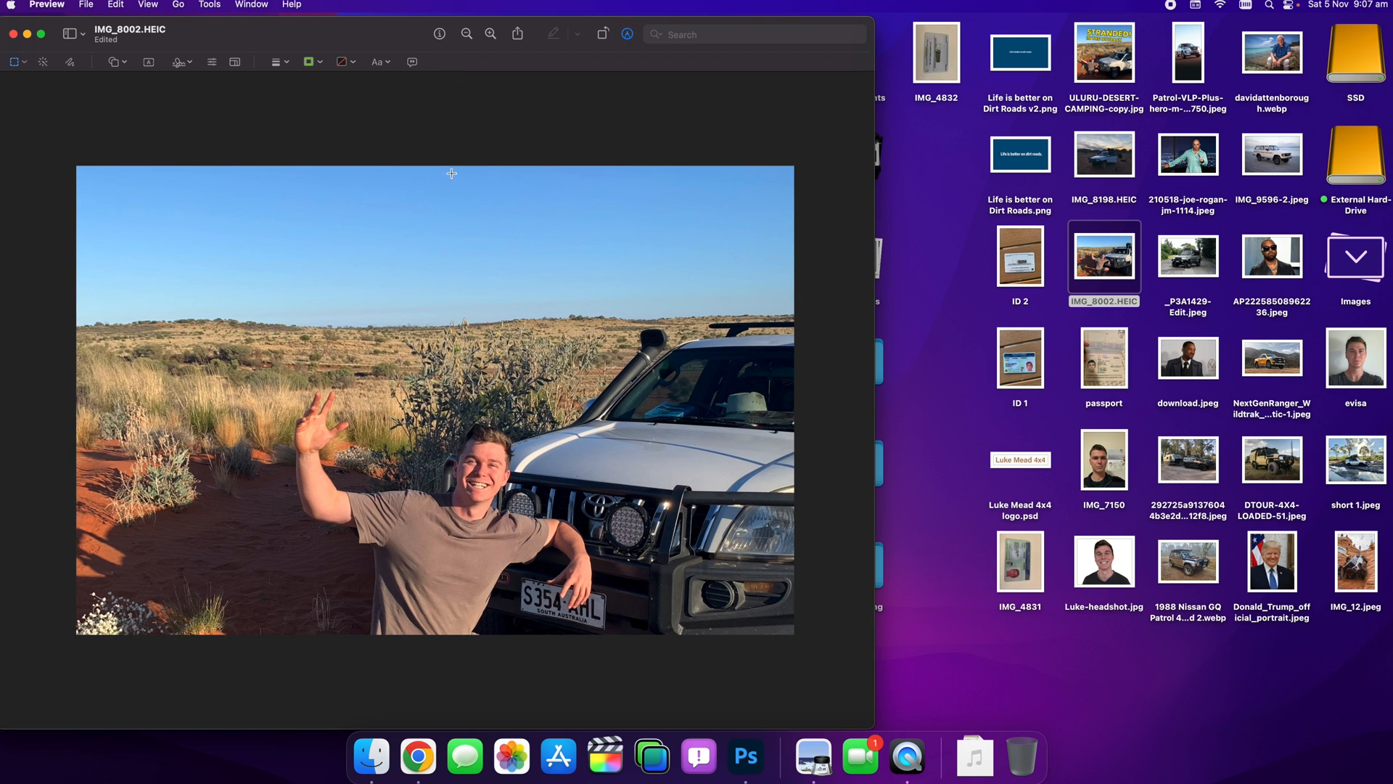
mouse_move(451, 229)
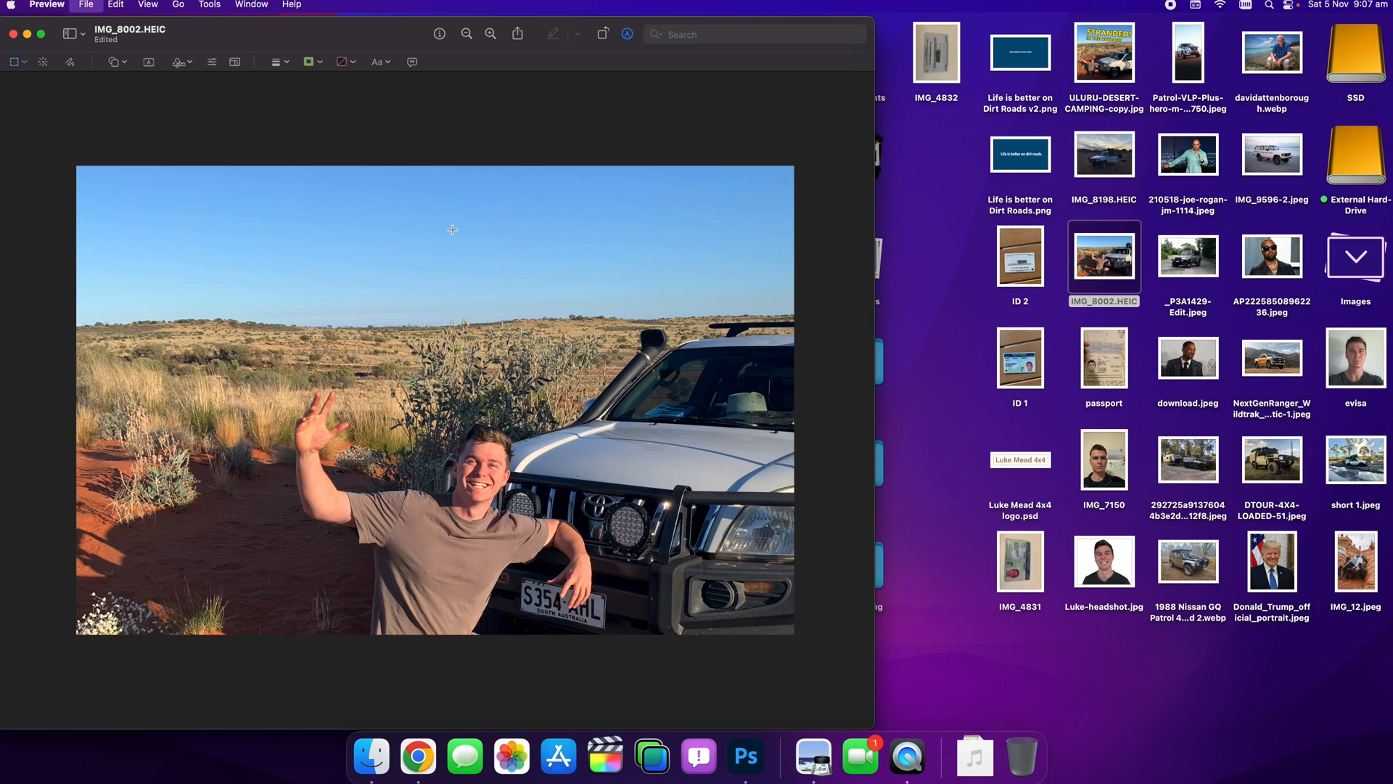
click(86, 6)
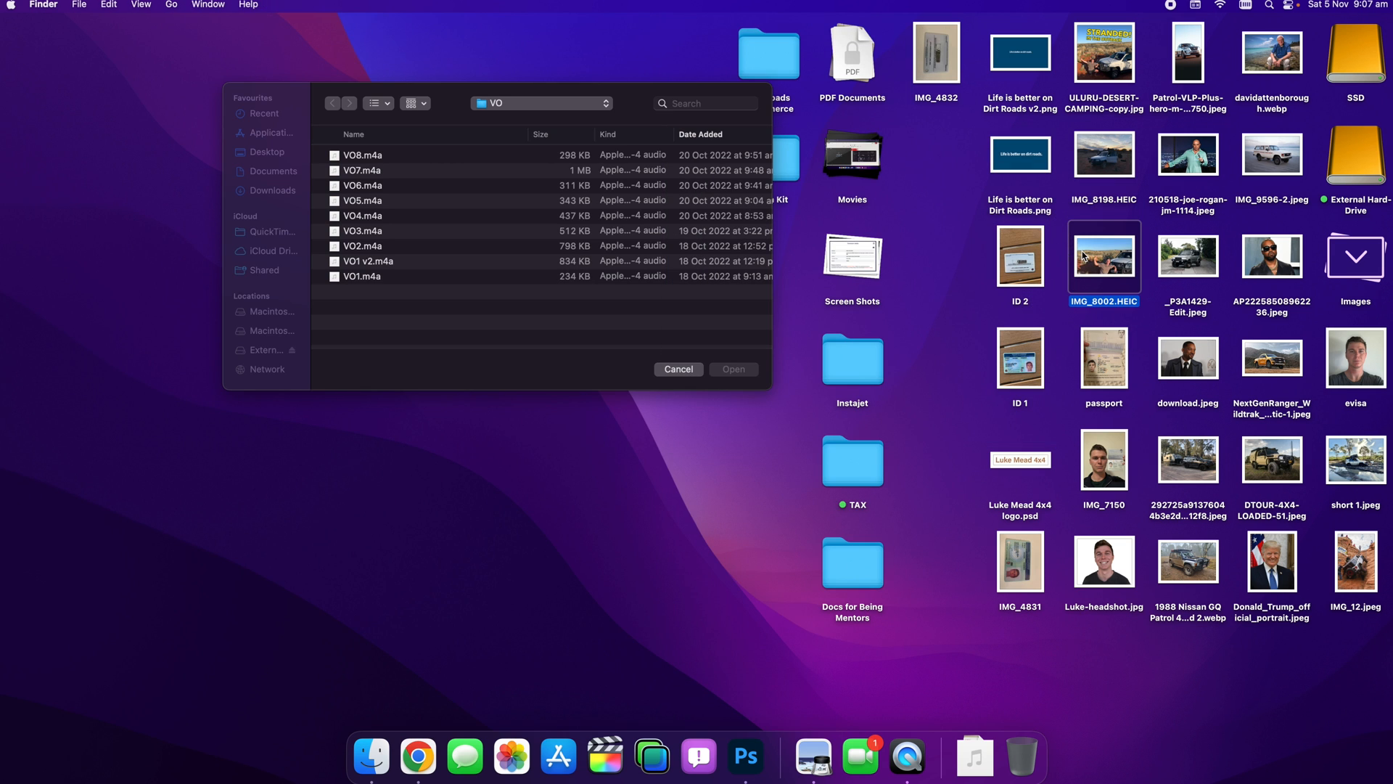
double_click(1103, 258)
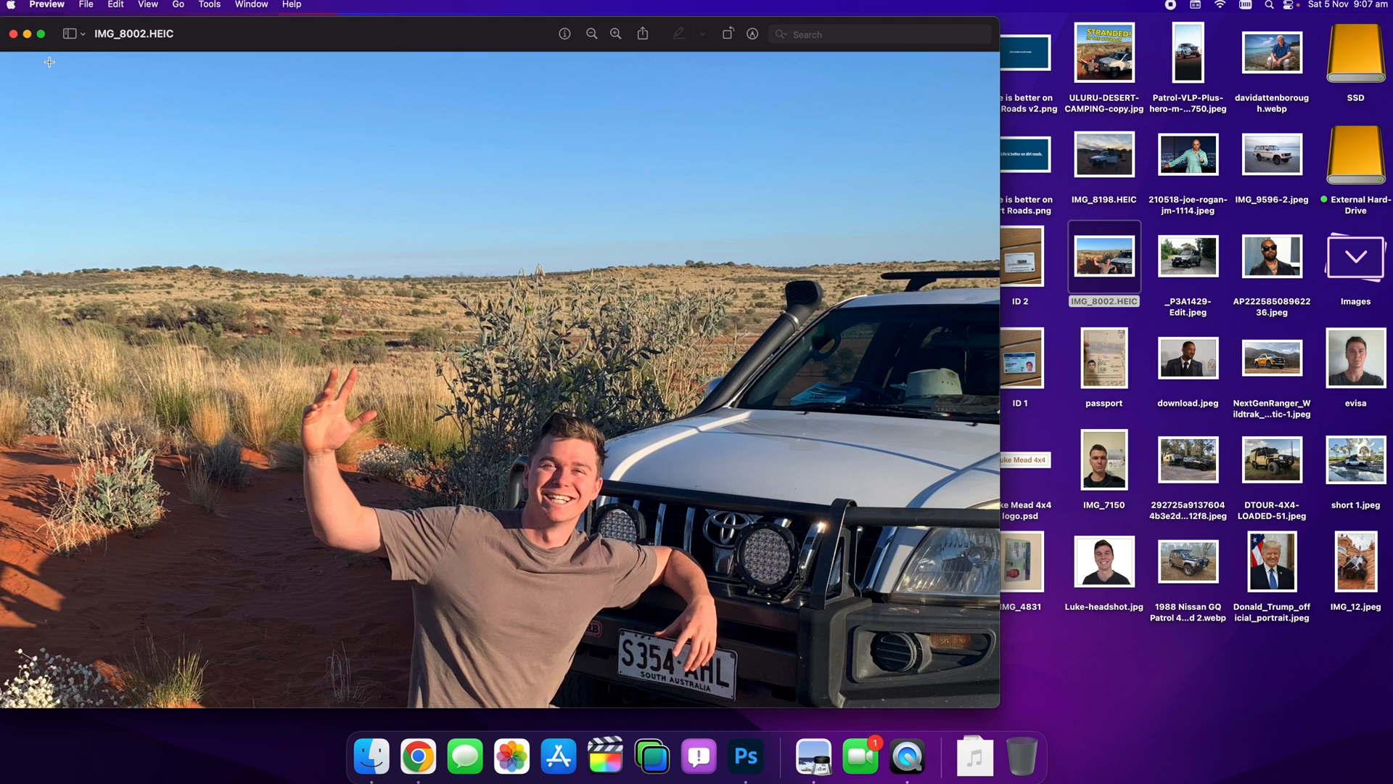
Crop IMG_8002.HEIC to a wide strip of sky and grassland and close its window
drag(9, 69, 180, 215)
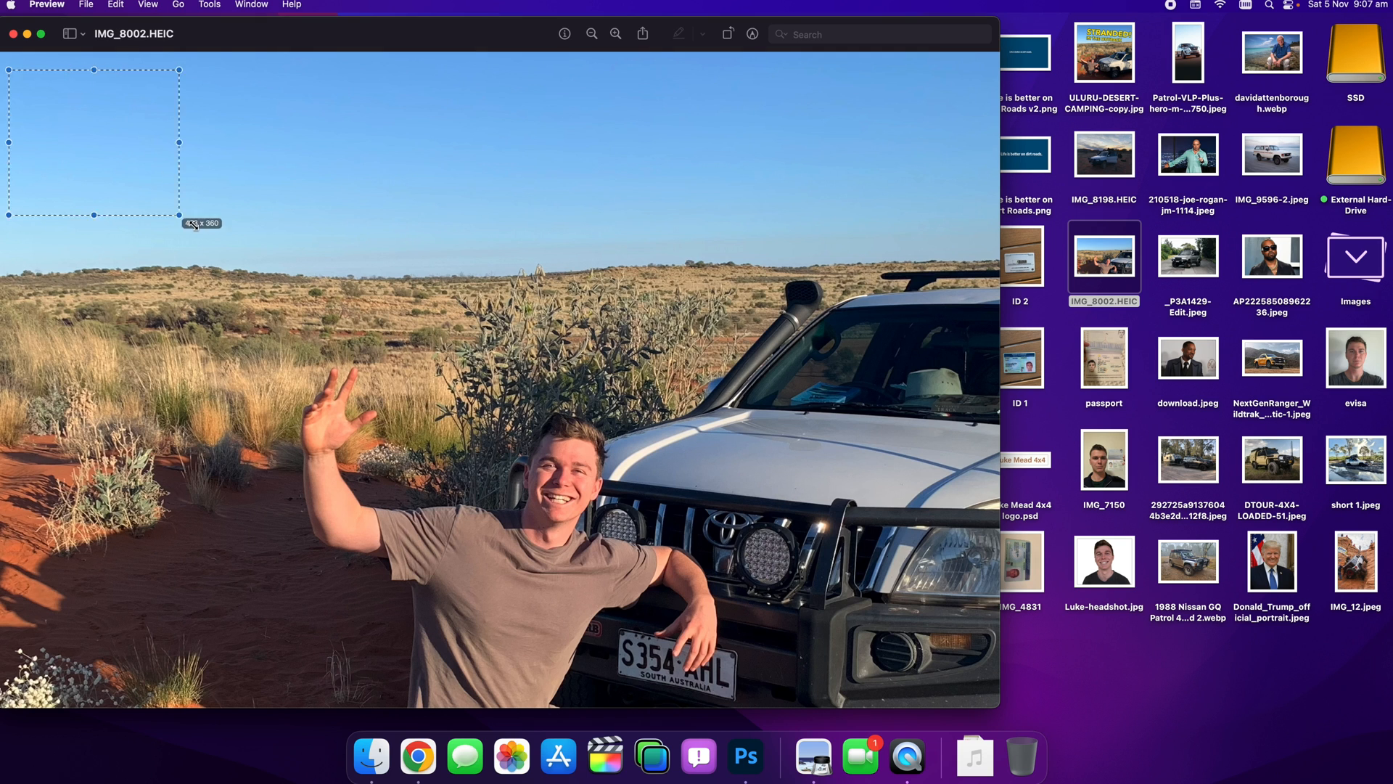
drag(183, 218, 855, 450)
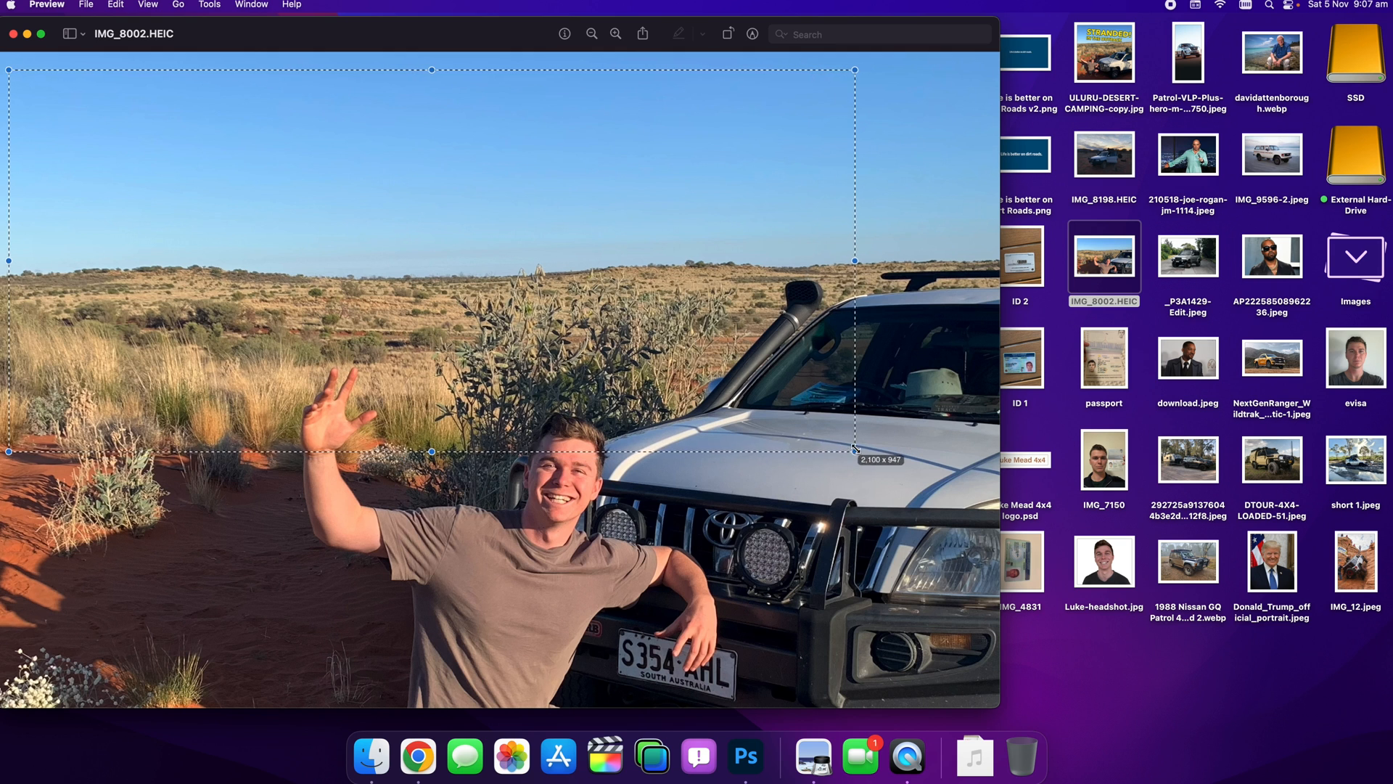
mouse_move(701, 235)
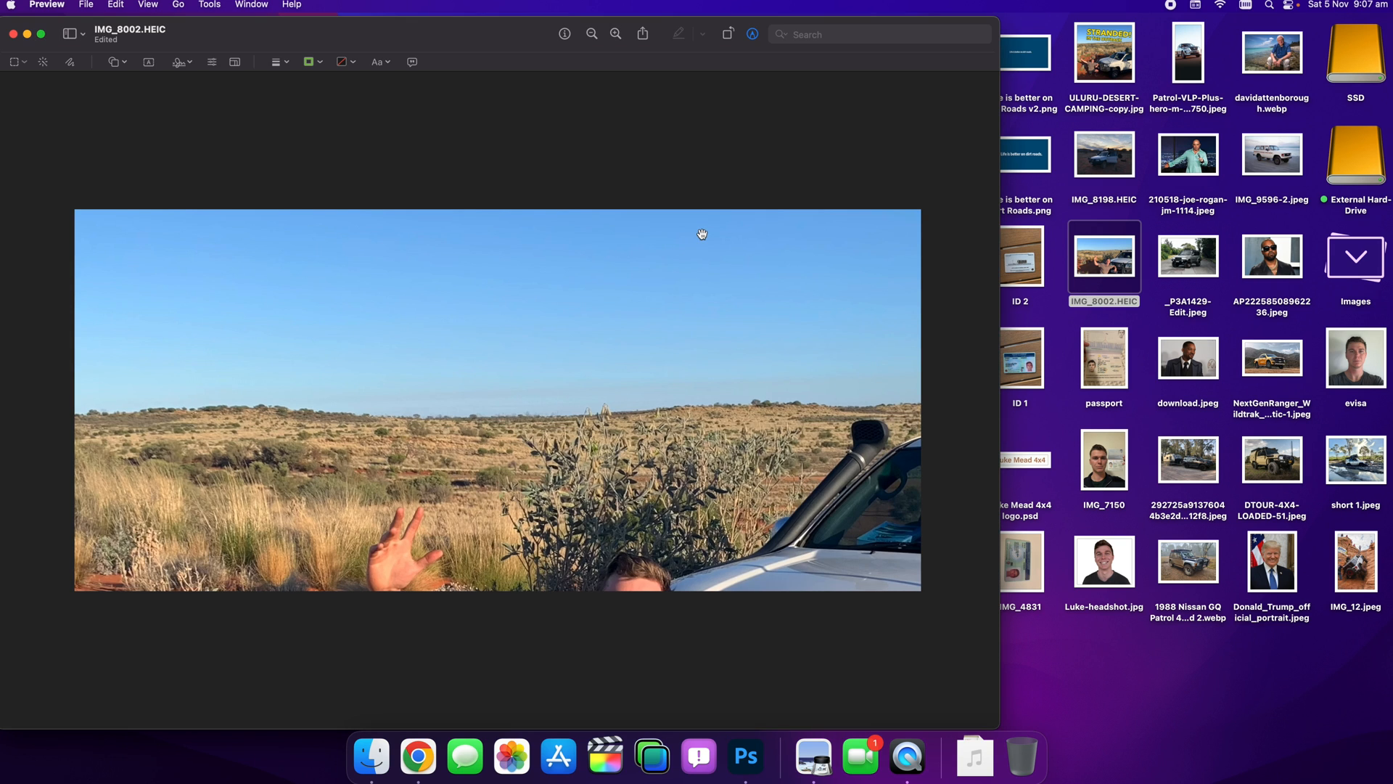
mouse_move(375, 144)
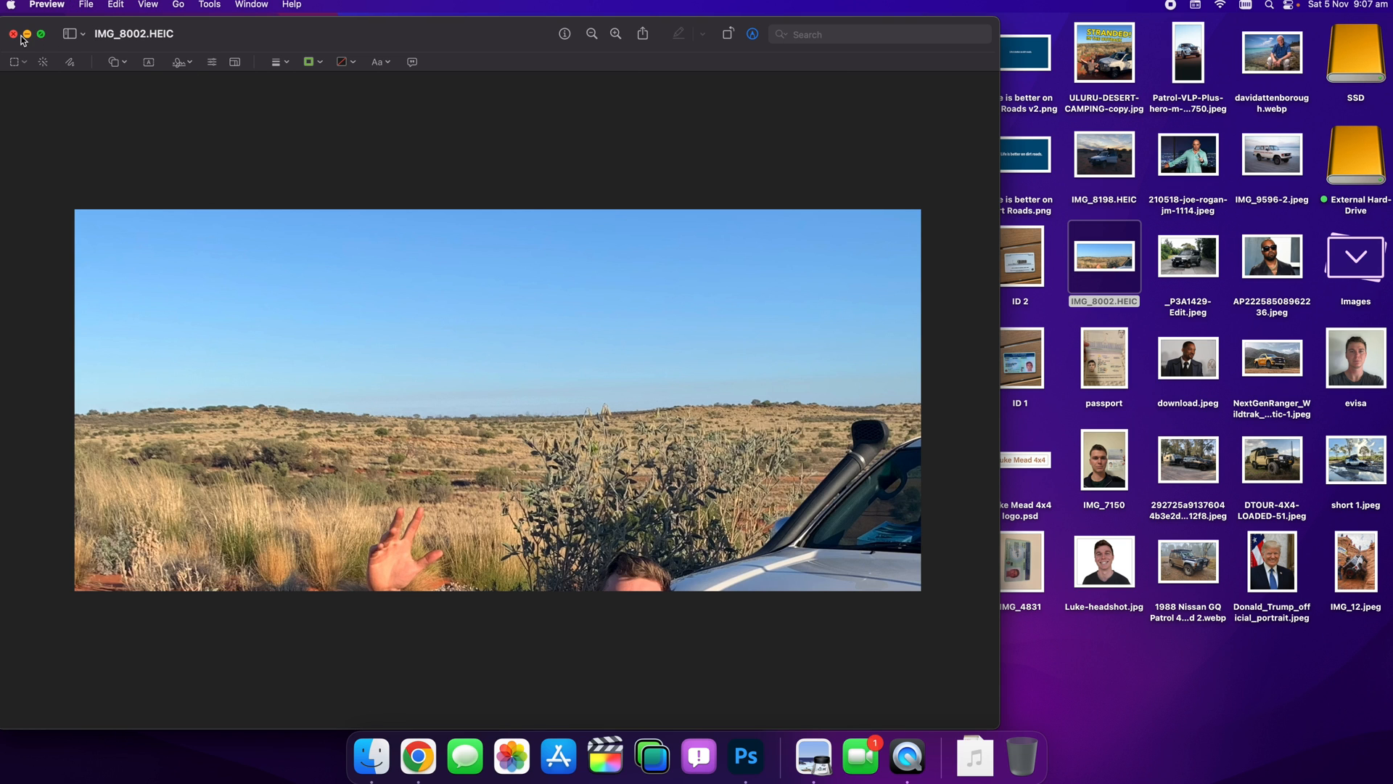
click(13, 34)
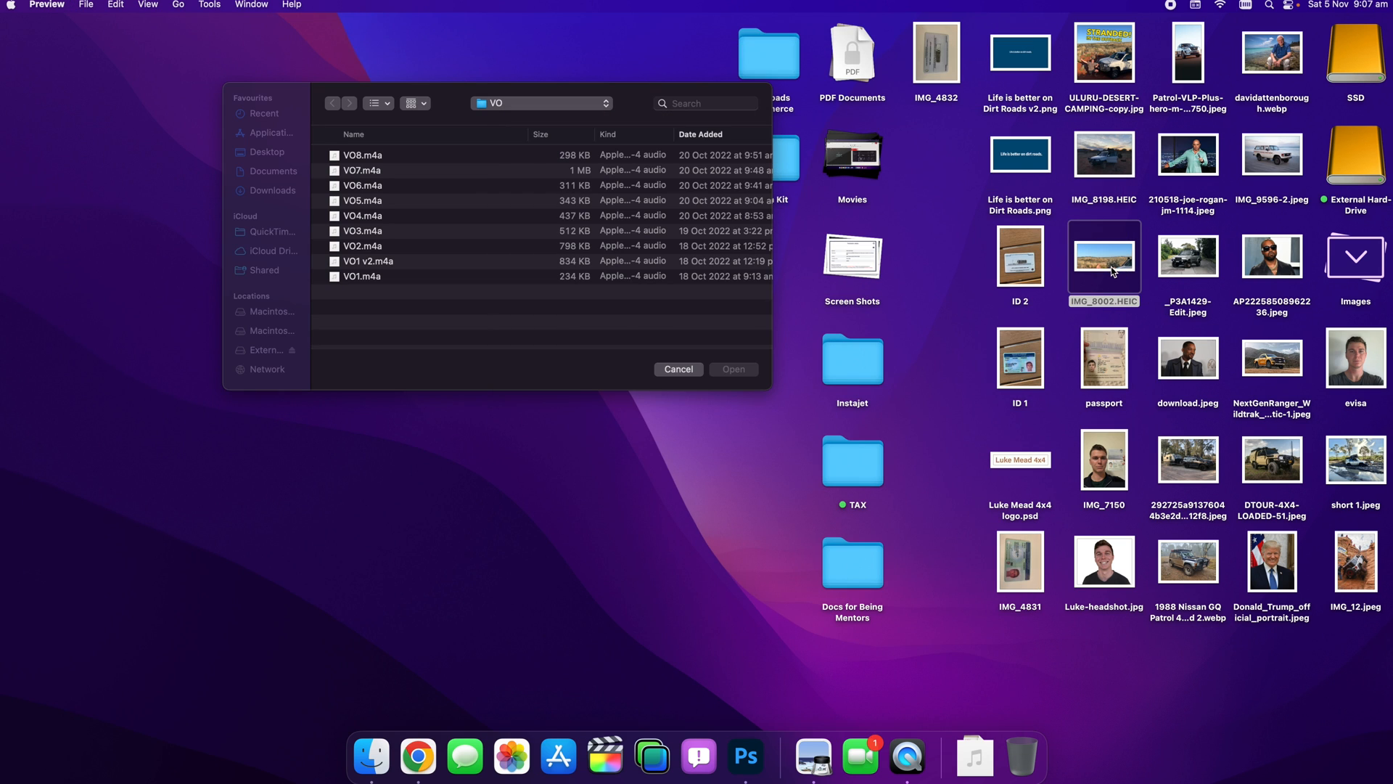